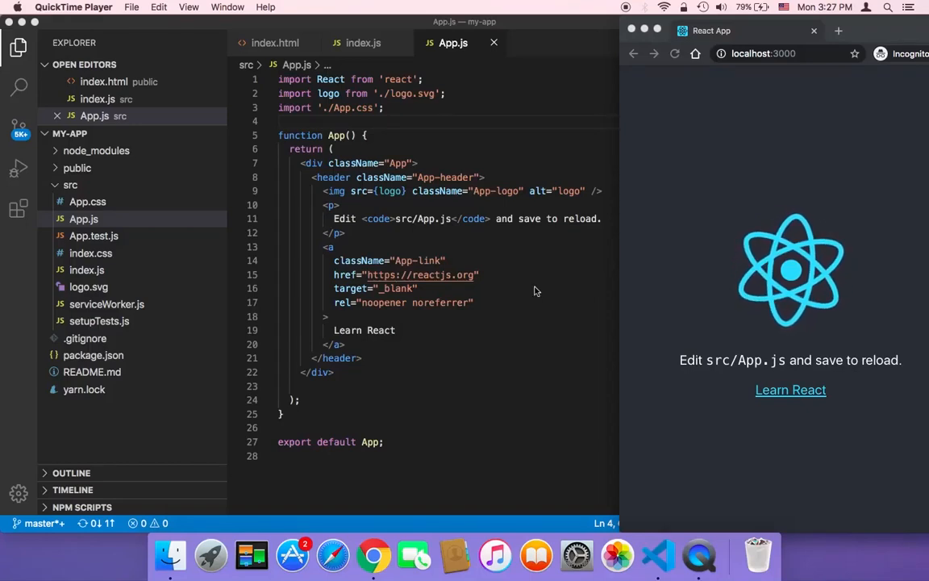
{"action": "mouse_move", "coordinate": [497, 287]}
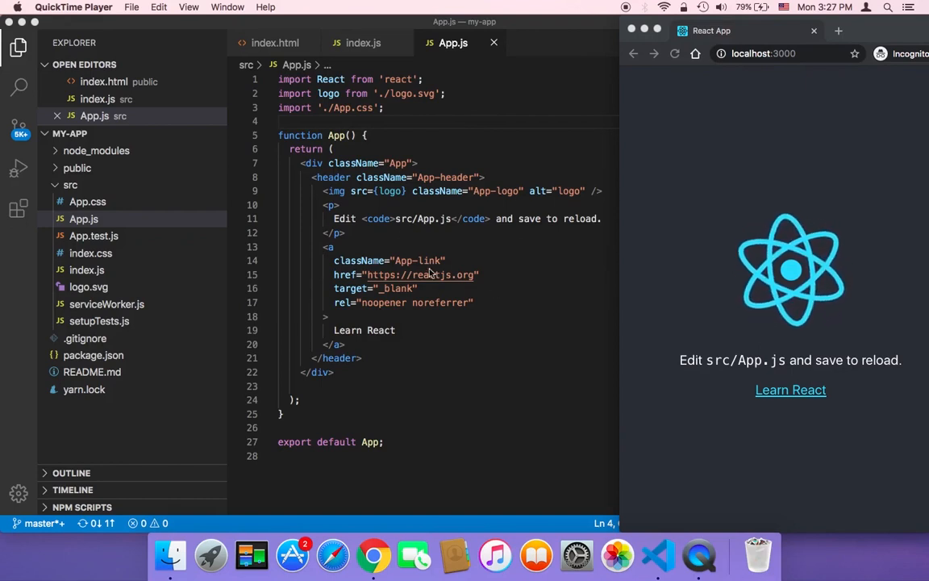
{"action": "mouse_move", "coordinate": [478, 249]}
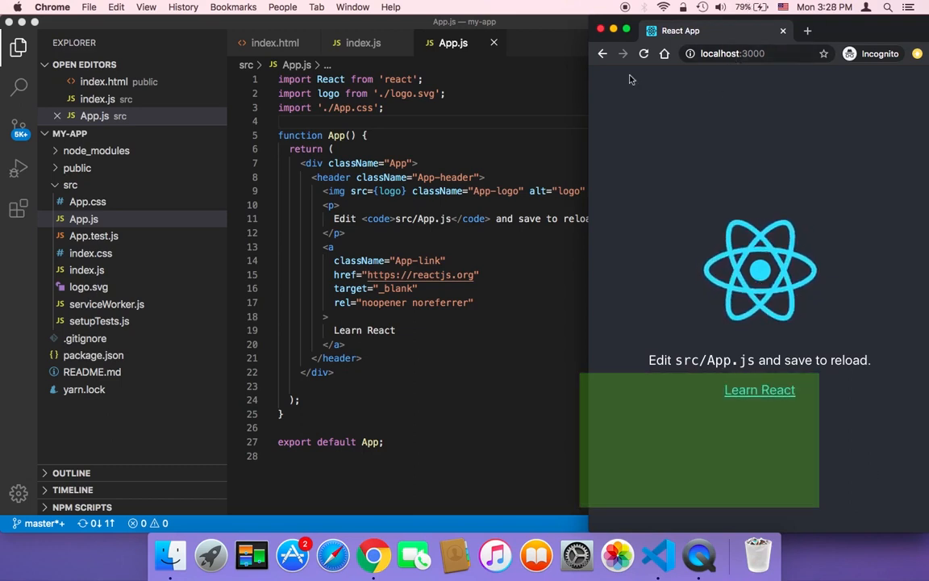
Reload the localhost:3000 page to confirm the default React app still shows.
{"action": "left_click", "coordinate": [643, 54]}
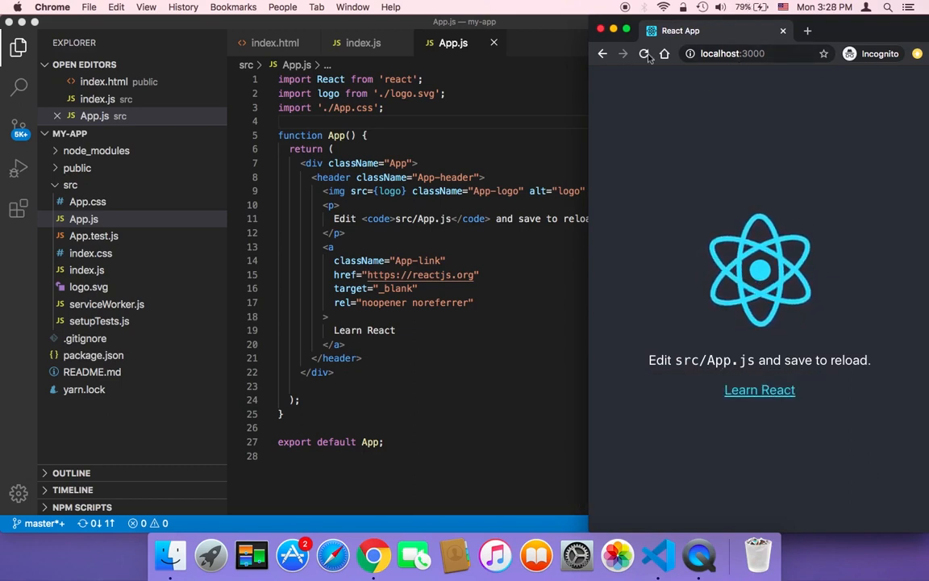
{"action": "left_click", "coordinate": [644, 53]}
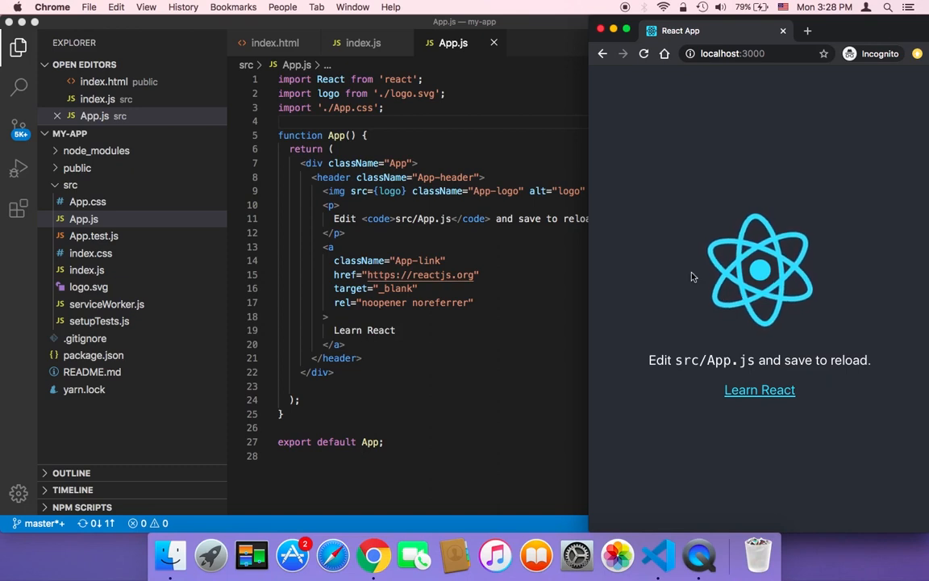
{"action": "mouse_move", "coordinate": [716, 321]}
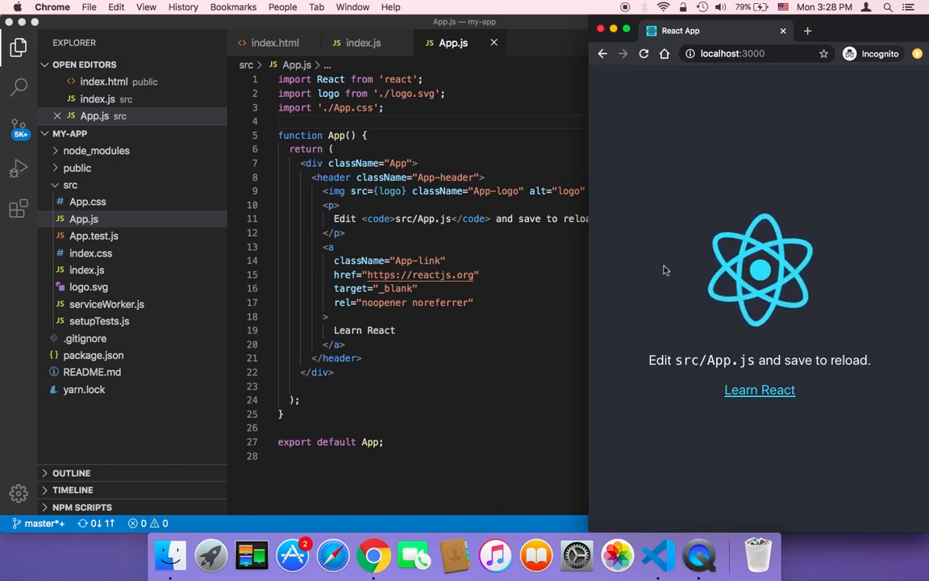
{"action": "mouse_move", "coordinate": [571, 252]}
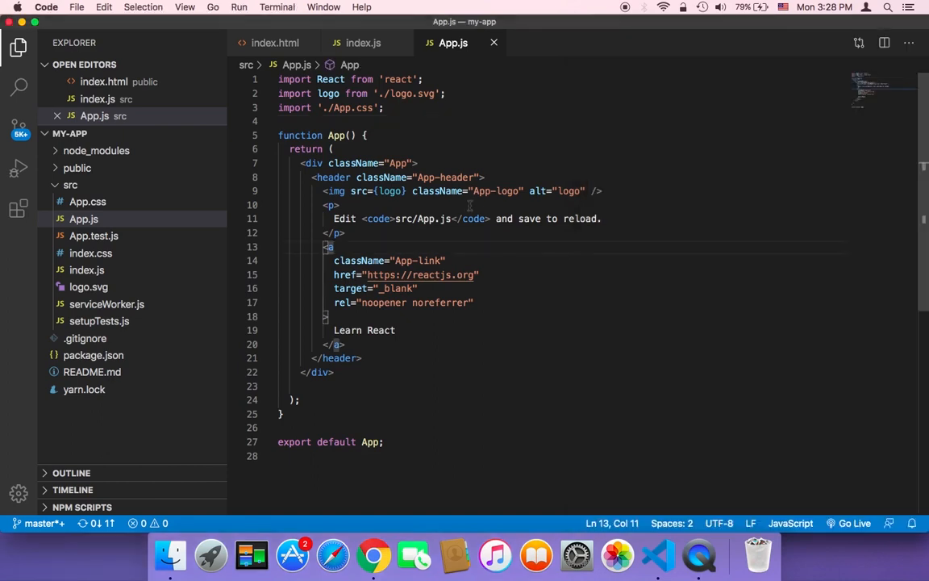
{"action": "mouse_move", "coordinate": [138, 190]}
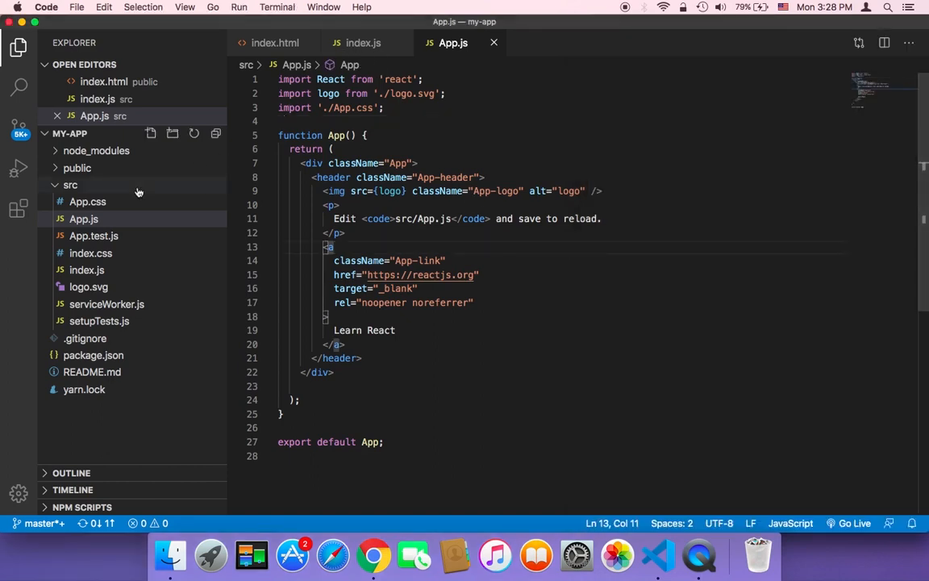
{"action": "mouse_move", "coordinate": [87, 200]}
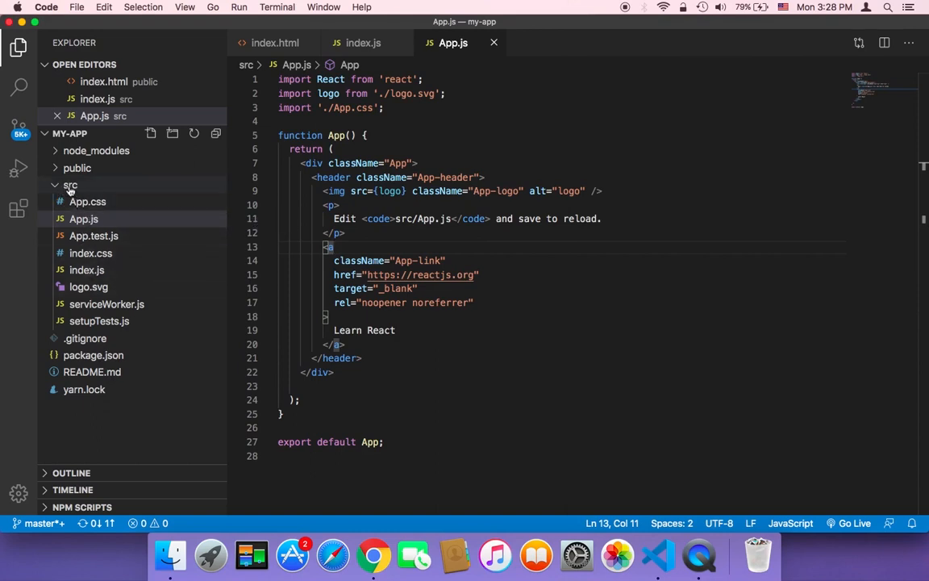
Add a new file named Button.js to the src folder from its context menu.
{"action": "right_click", "coordinate": [70, 184]}
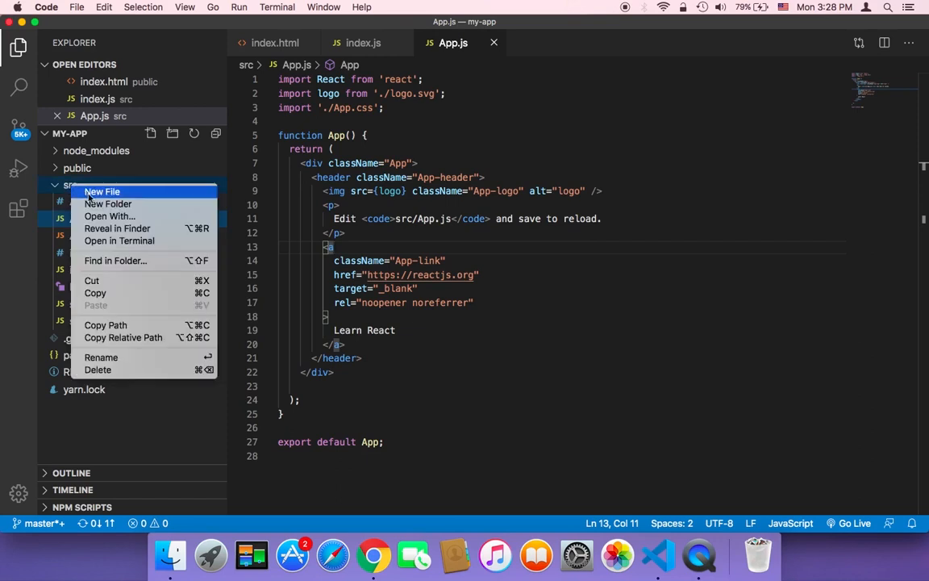
{"action": "left_click", "coordinate": [103, 190]}
{"action": "type", "text": "Button.js"}
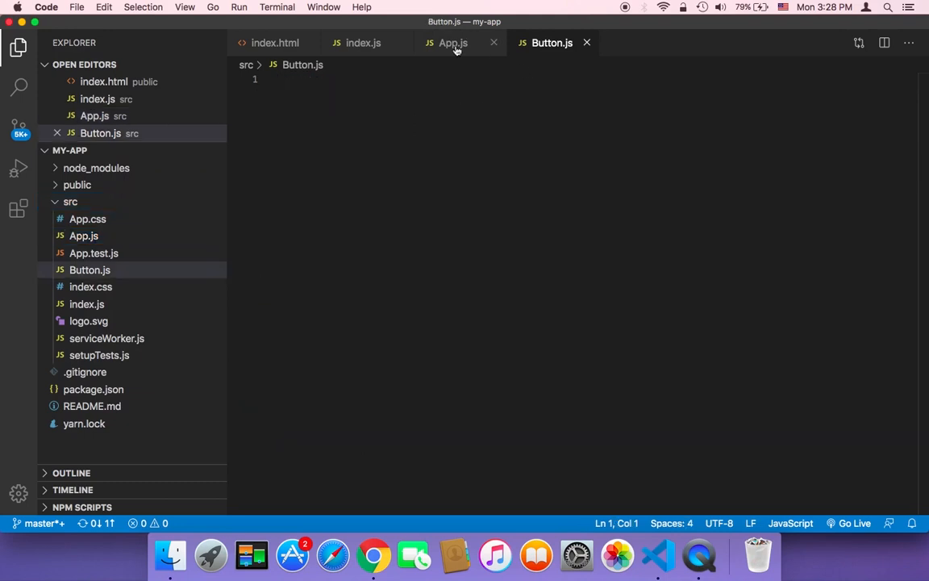
Copy all of App.js's code and paste it into the new Button.js.
{"action": "left_click", "coordinate": [453, 42]}
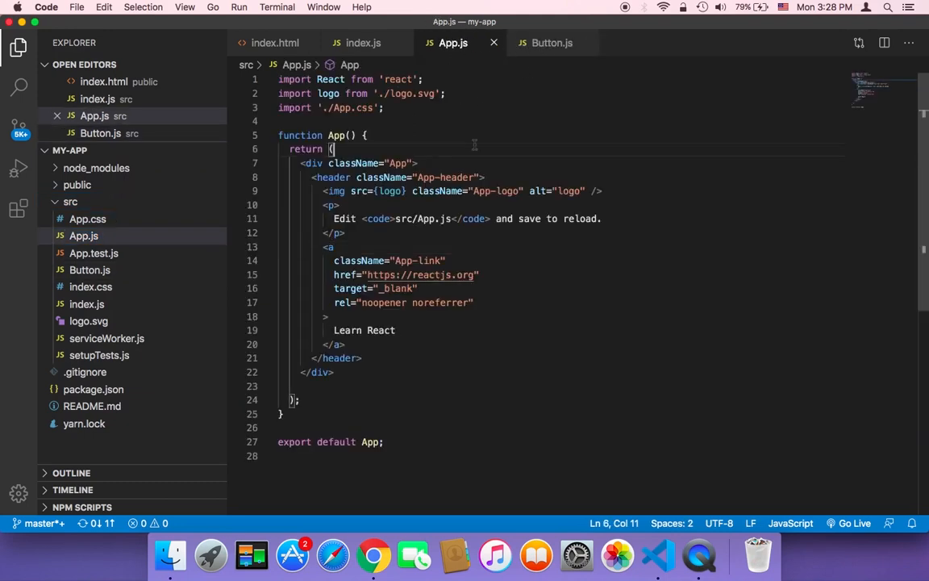
{"action": "key", "text": "cmd+a"}
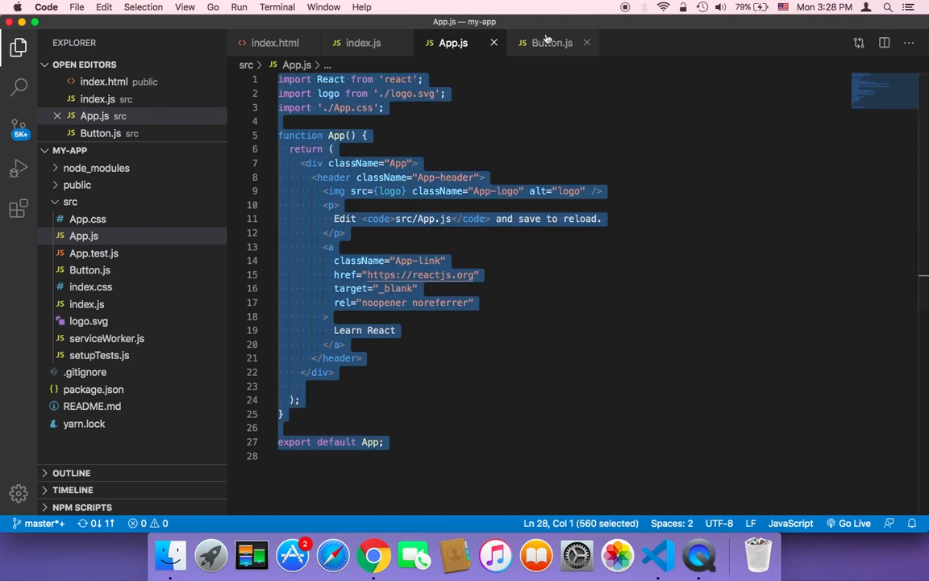
{"action": "left_click", "coordinate": [552, 42]}
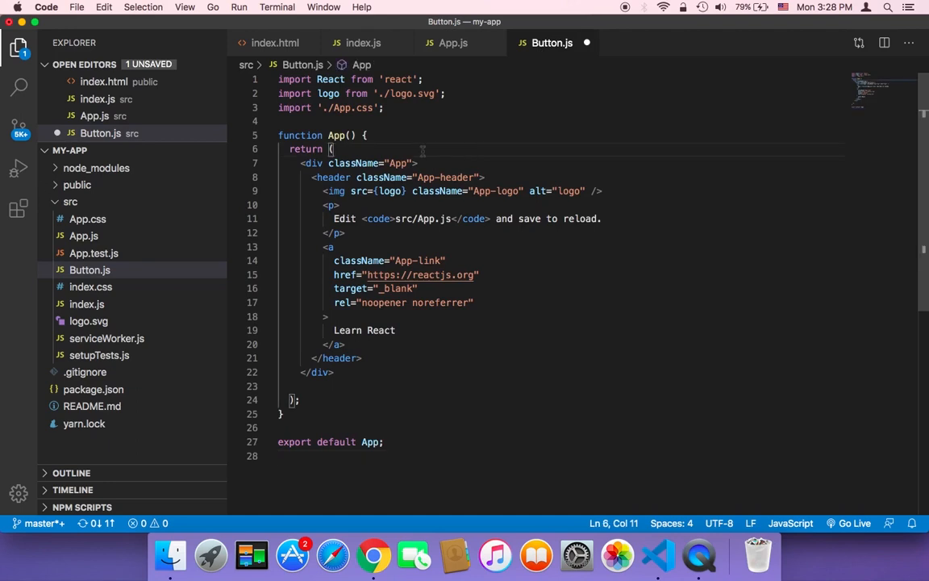
Rename the function and its default export from App to Button.
{"action": "double_click", "coordinate": [337, 135]}
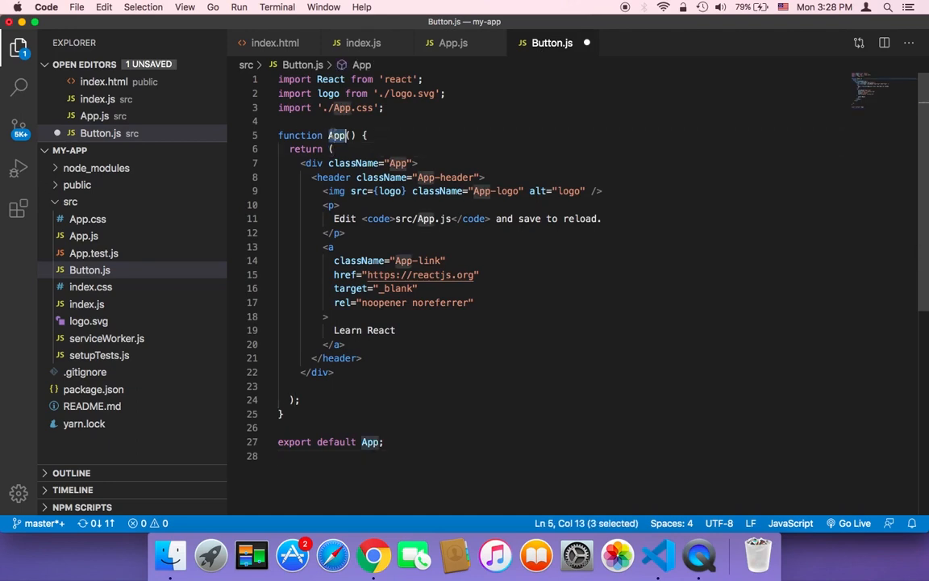
{"action": "type", "text": "B"}
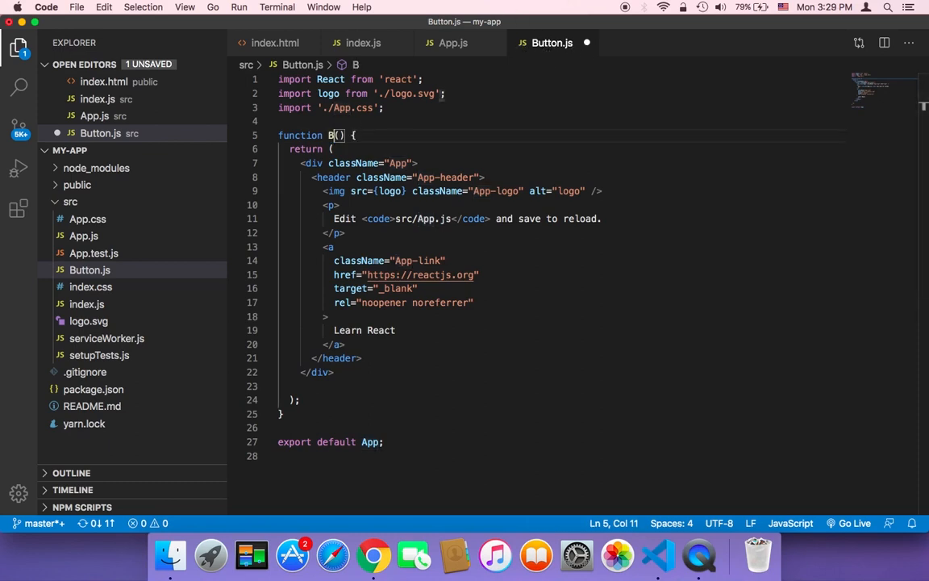
{"action": "type", "text": "u"}
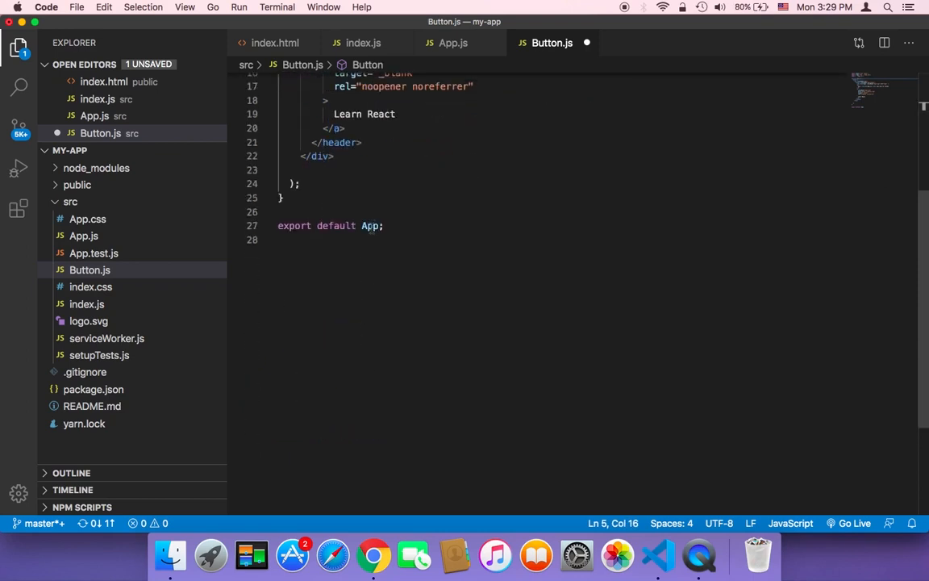
{"action": "double_click", "coordinate": [367, 225]}
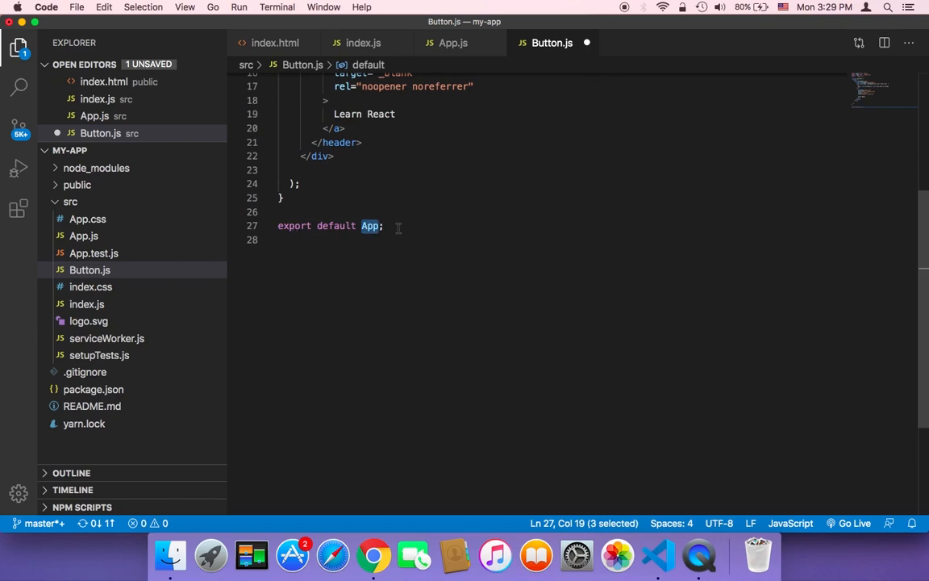
{"action": "type", "text": "Buu"}
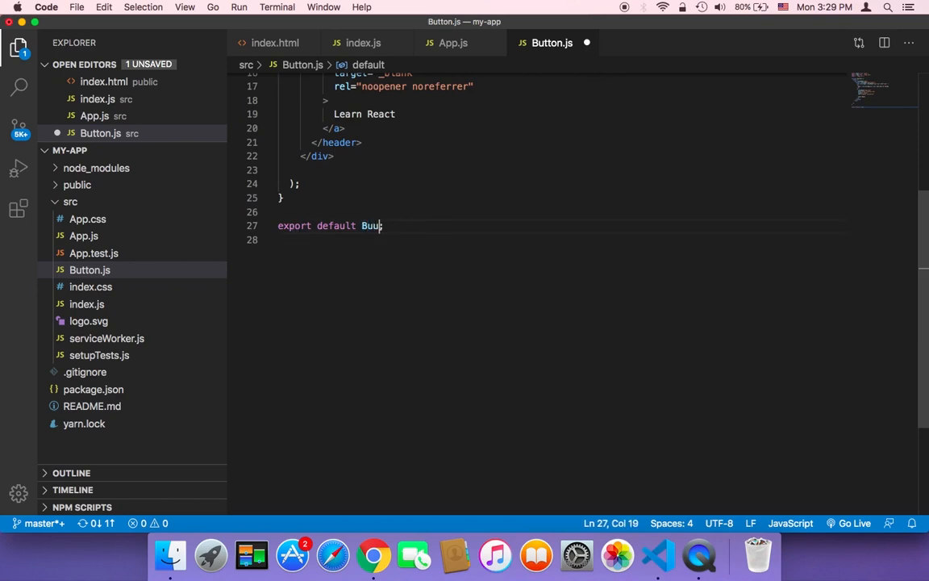
{"action": "type", "text": "tton;"}
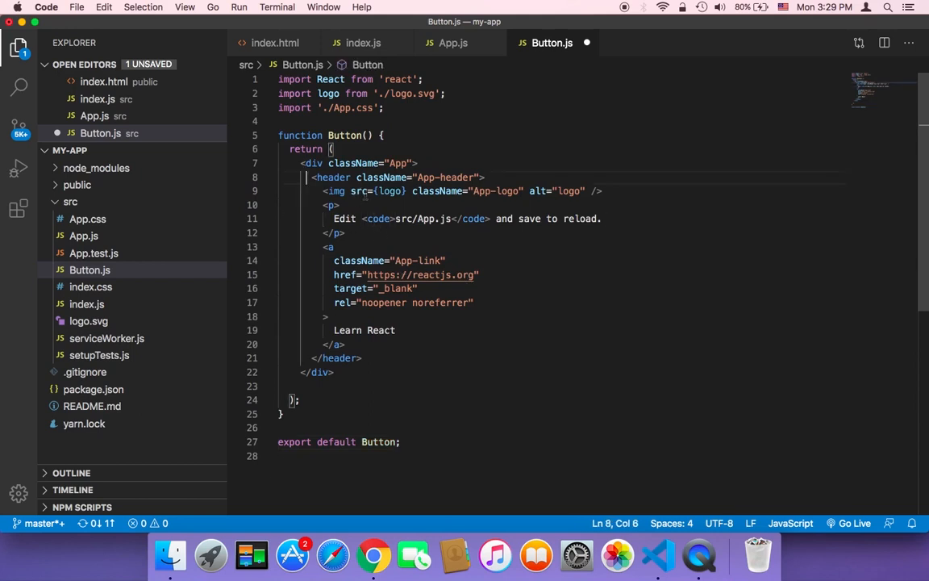
Replace the starter header block with <button>Custom Button</button> and save Button.js.
{"action": "left_click_drag", "start_coordinate": [310, 176], "coordinate": [361, 359]}
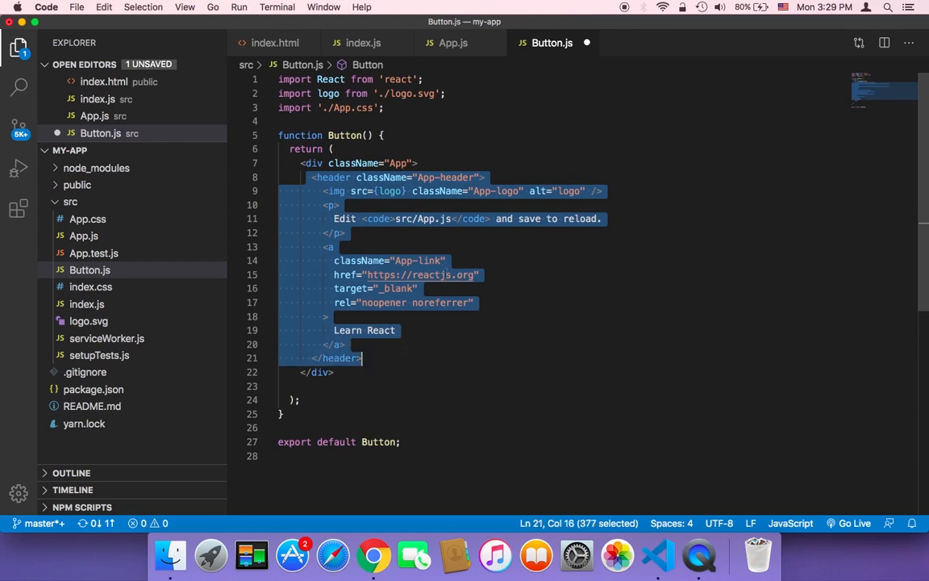
{"action": "key", "text": "Delete"}
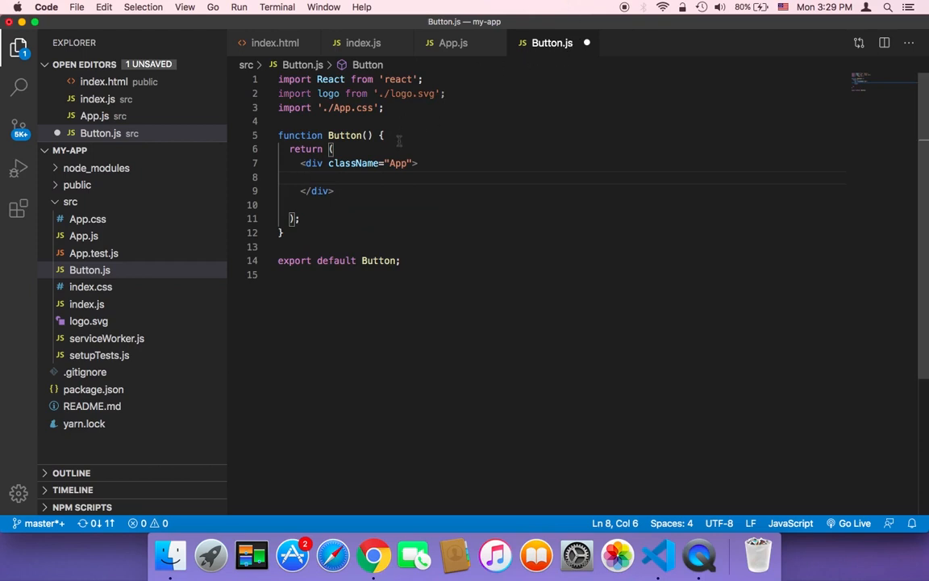
{"action": "left_click", "coordinate": [316, 176]}
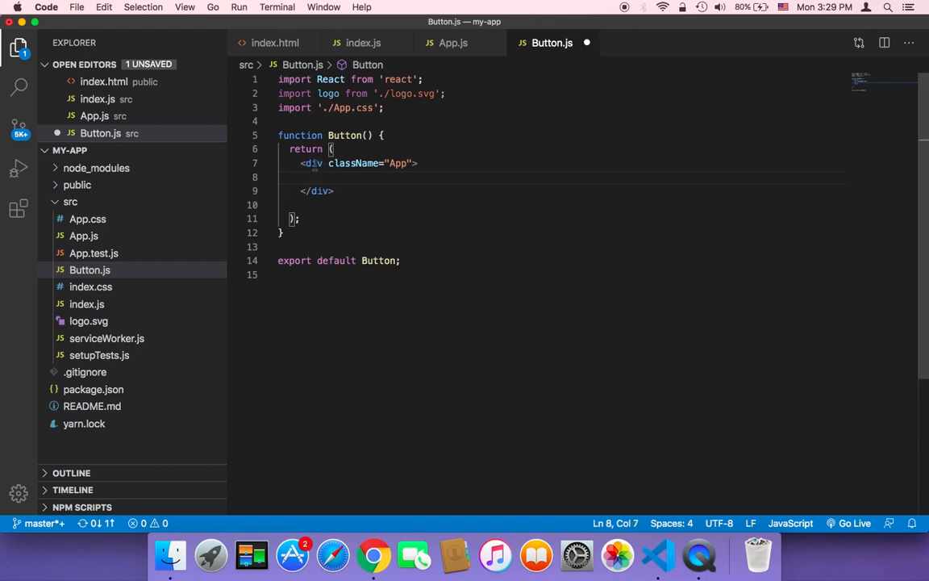
{"action": "type", "text": "<"}
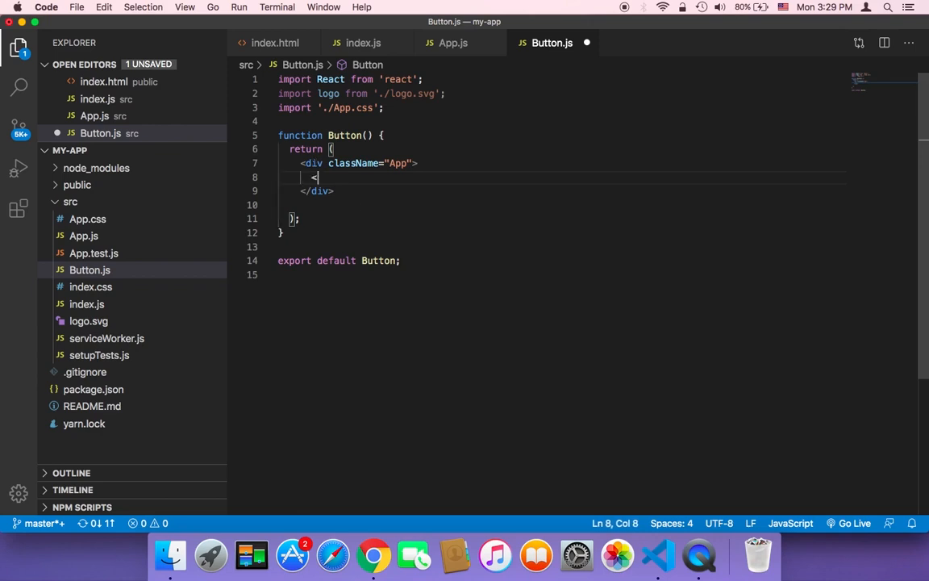
{"action": "type", "text": "button></button>"}
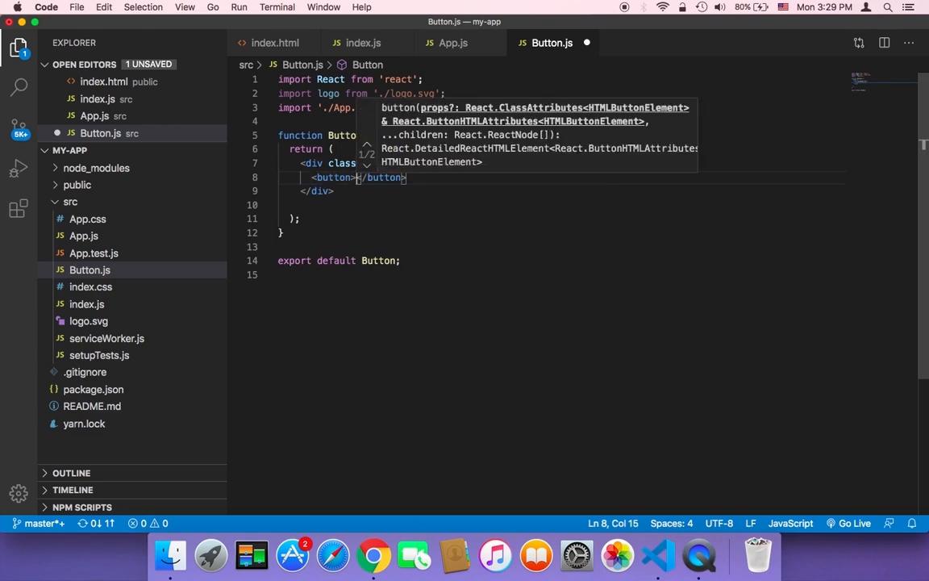
{"action": "type", "text": "Custom Button"}
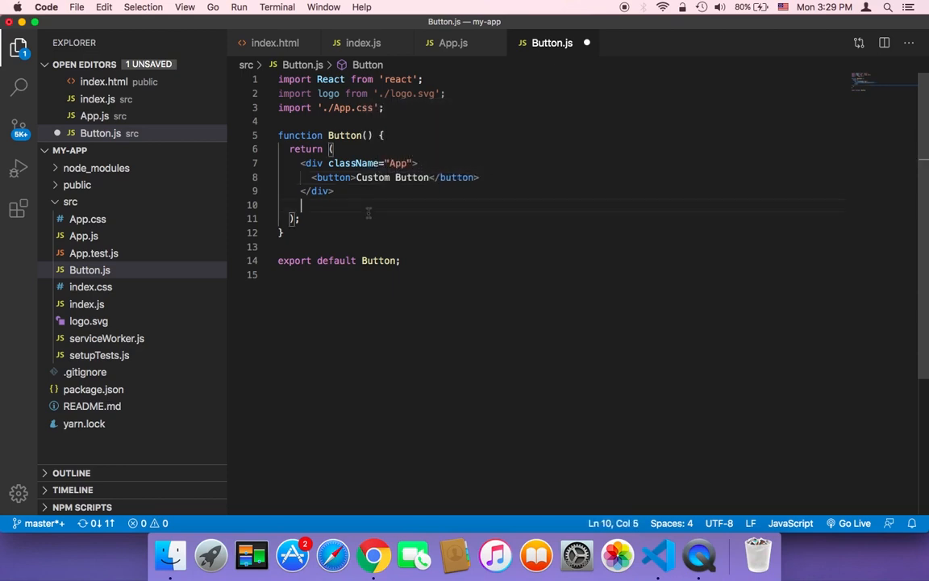
{"action": "key", "text": "cmd+s"}
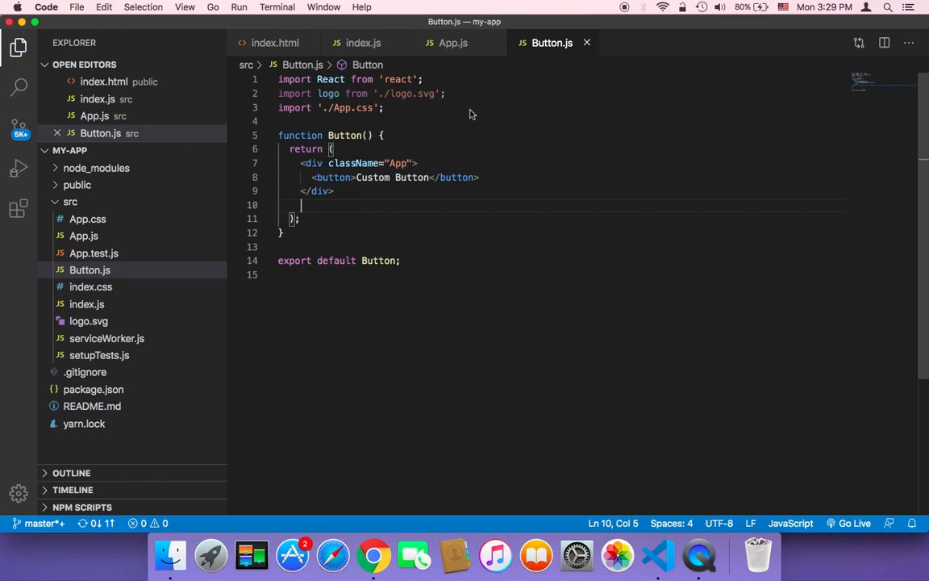
{"action": "mouse_move", "coordinate": [374, 555]}
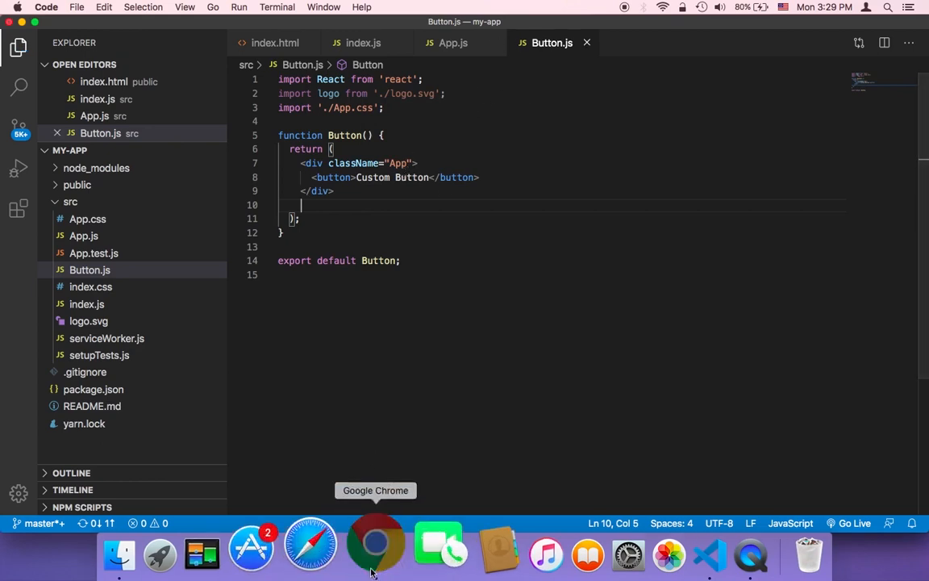
{"action": "left_click", "coordinate": [374, 552]}
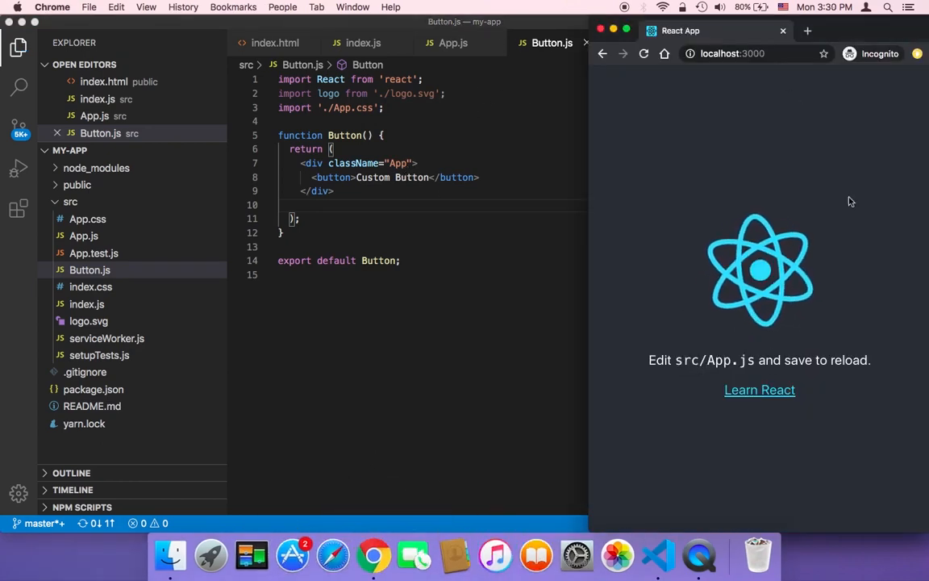
{"action": "mouse_move", "coordinate": [773, 123]}
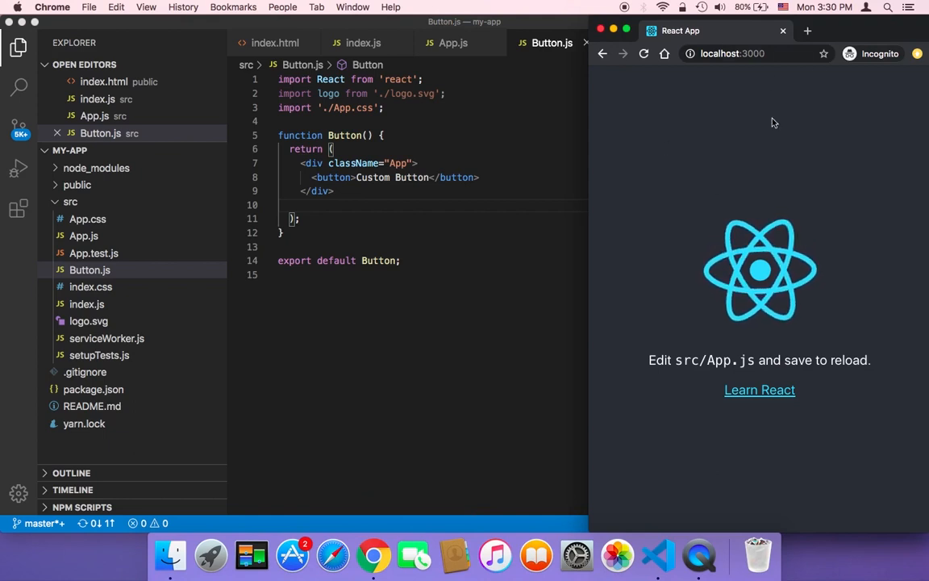
{"action": "left_click", "coordinate": [526, 136]}
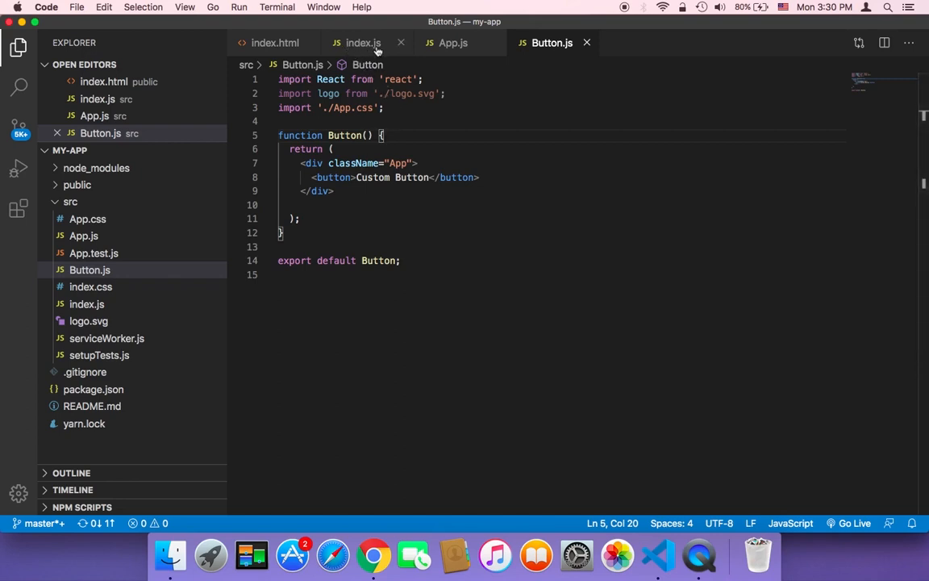
In index.js, render <Button/> inside the React.StrictMode tags and save.
{"action": "left_click", "coordinate": [363, 42]}
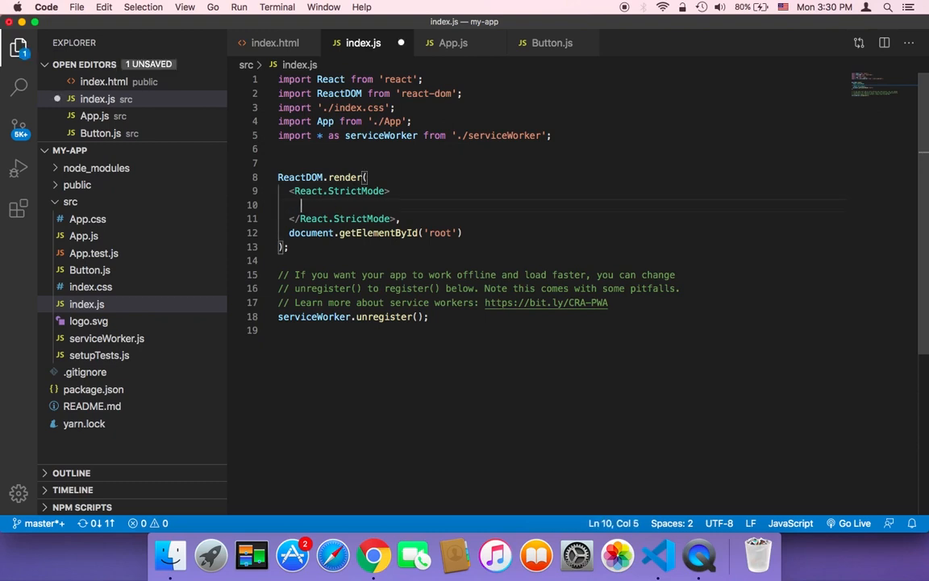
{"action": "type", "text": "<B"}
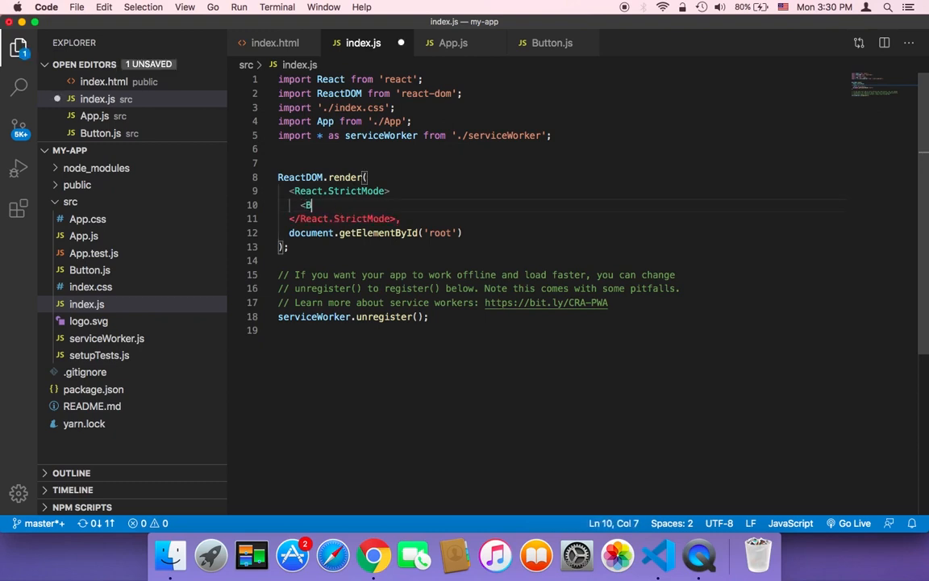
{"action": "type", "text": "utton/>"}
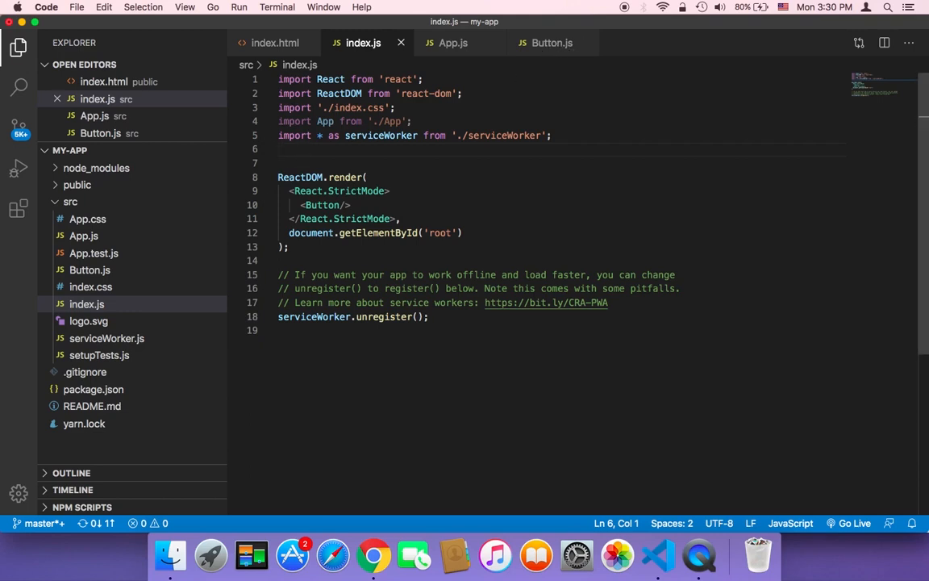
Add import Button from './Button'; to index.js, save, and check the browser.
{"action": "type", "text": "import"}
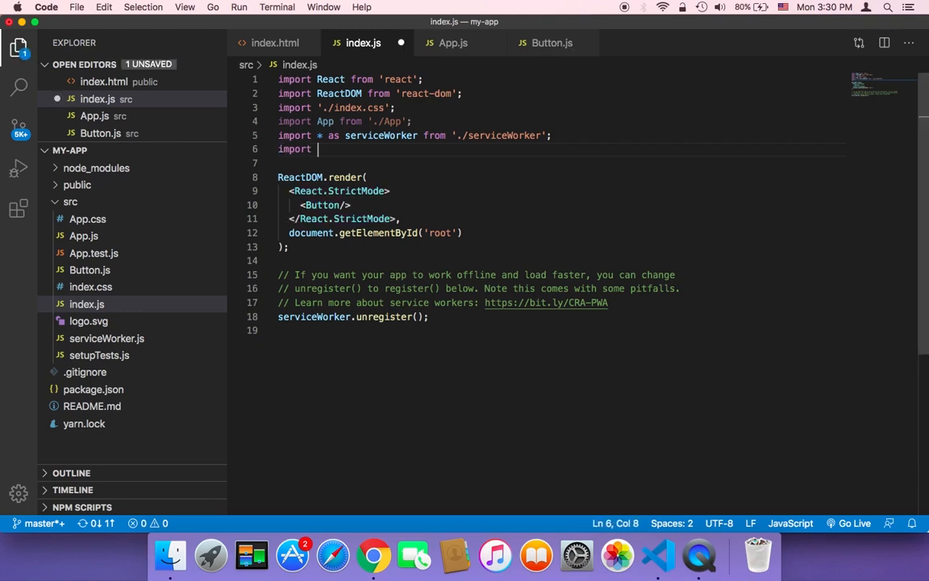
{"action": "type", "text": "Button"}
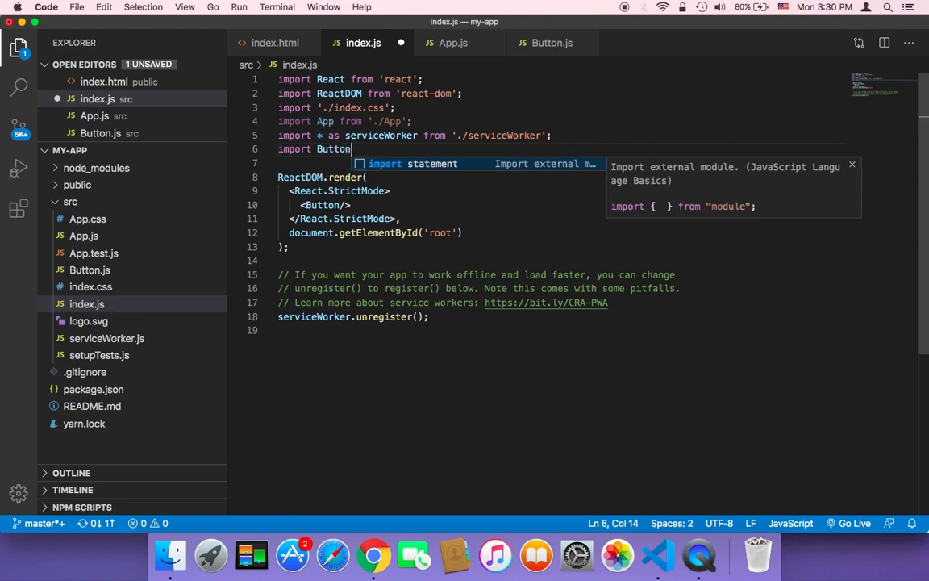
{"action": "type", "text": "from"}
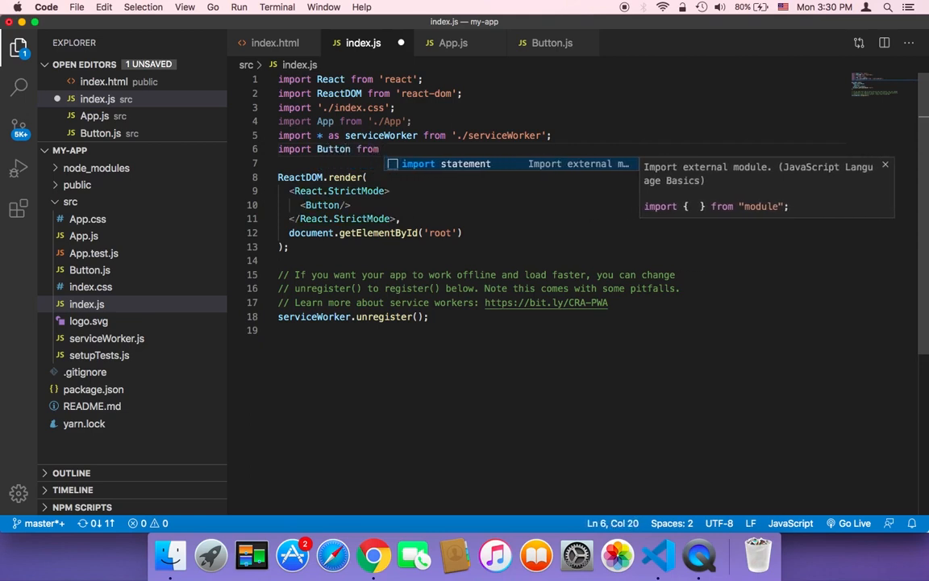
{"action": "type", "text": "./'"}
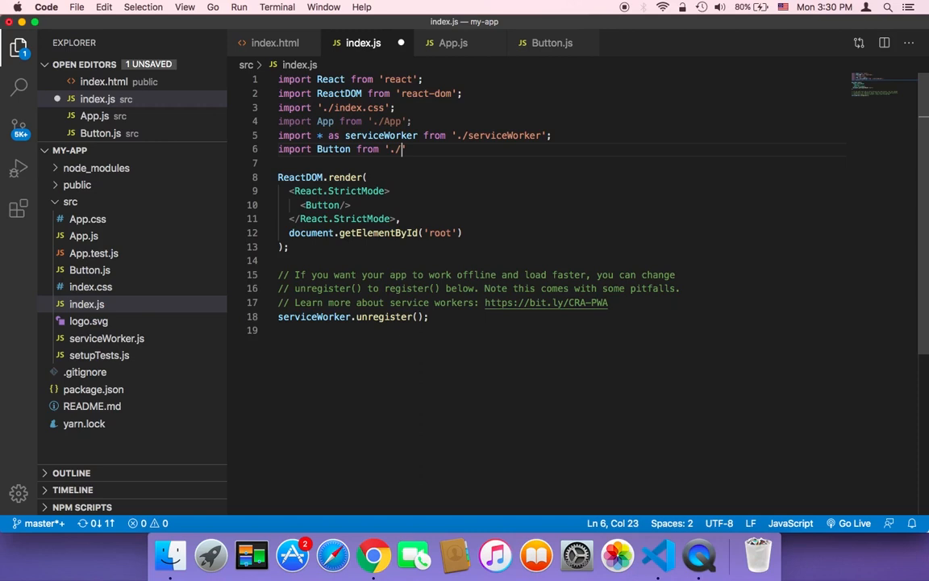
{"action": "type", "text": "B"}
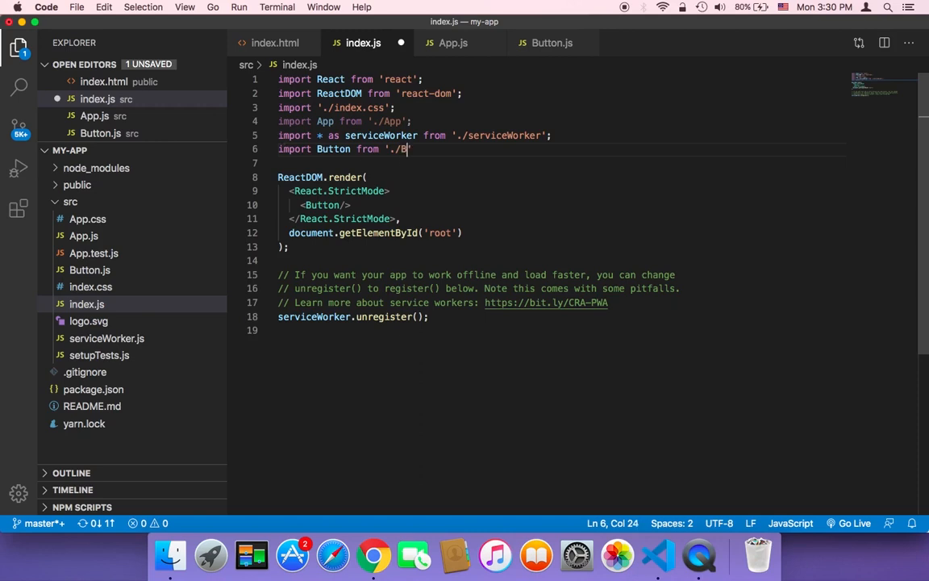
{"action": "type", "text": "utton"}
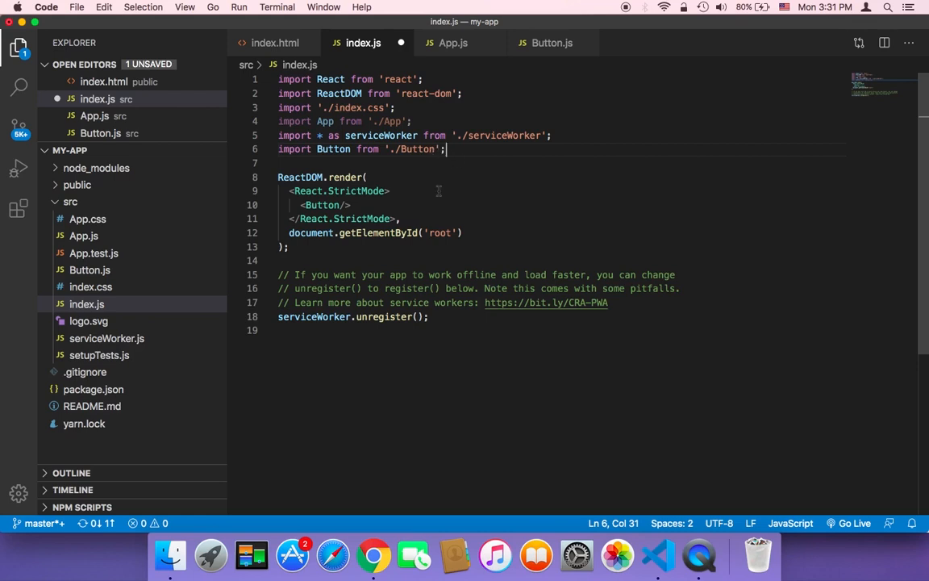
{"action": "left_click", "coordinate": [374, 555]}
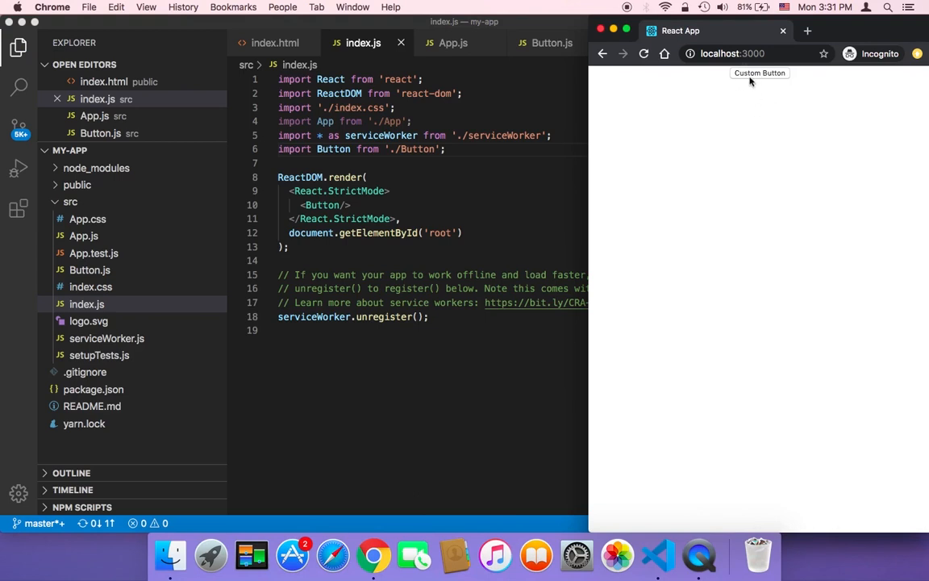
{"action": "mouse_move", "coordinate": [755, 80]}
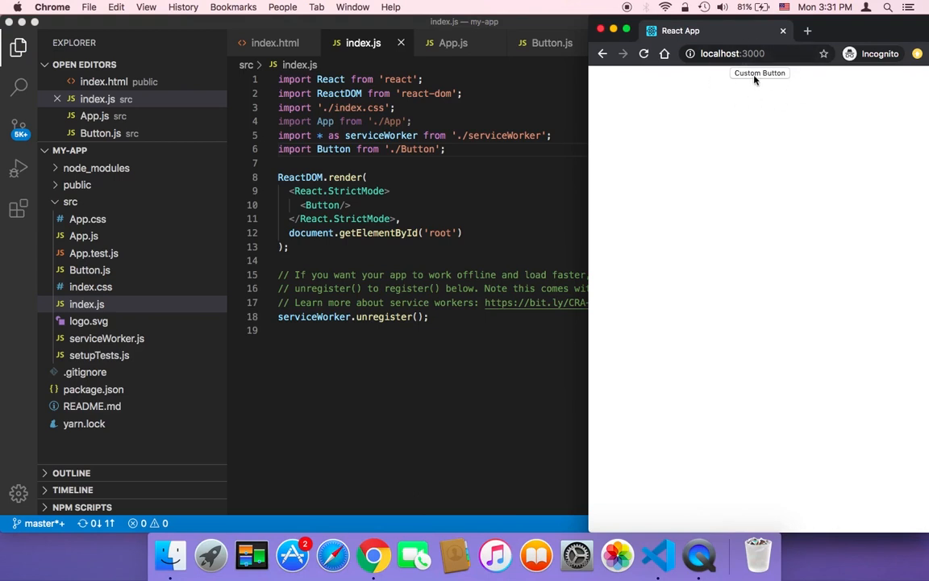
{"action": "mouse_move", "coordinate": [763, 80]}
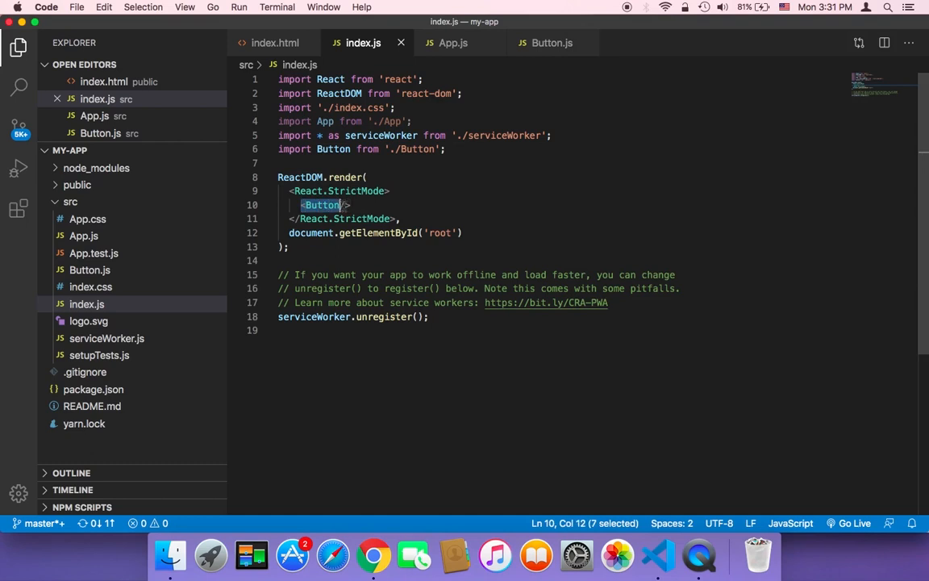
Swap <Button/> back to <App/> in index.js's render call and save.
{"action": "key", "text": "Delete"}
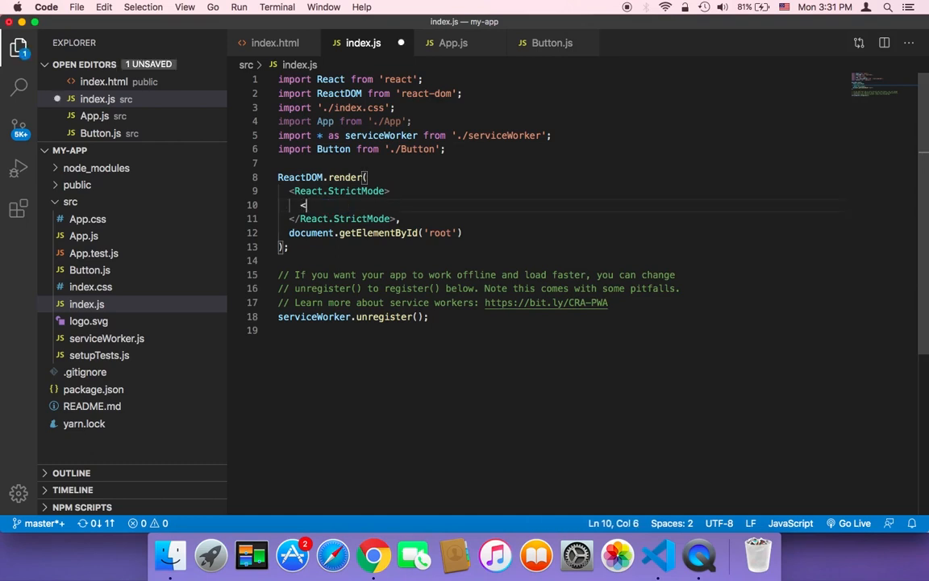
{"action": "type", "text": "App/>"}
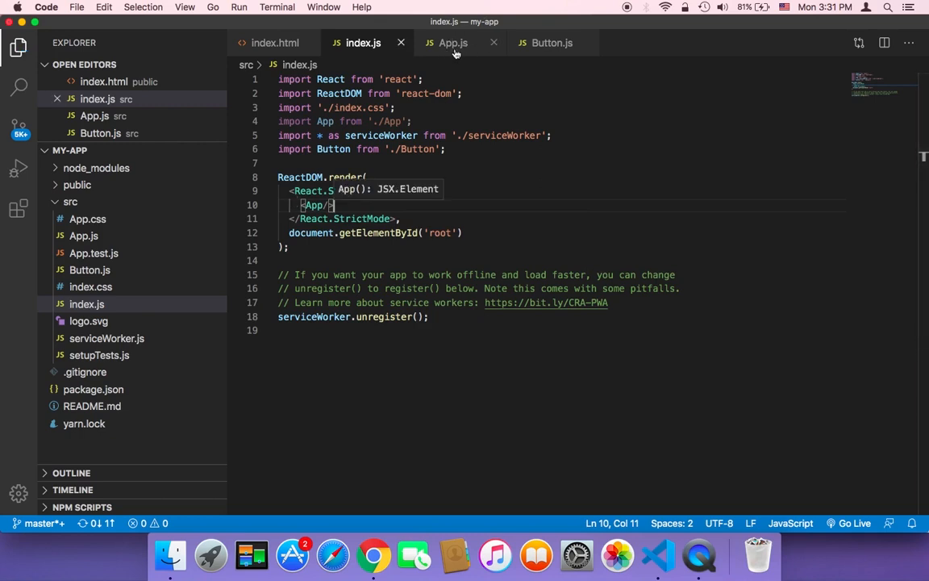
{"action": "left_click", "coordinate": [452, 42]}
{"action": "type", "text": "<"}
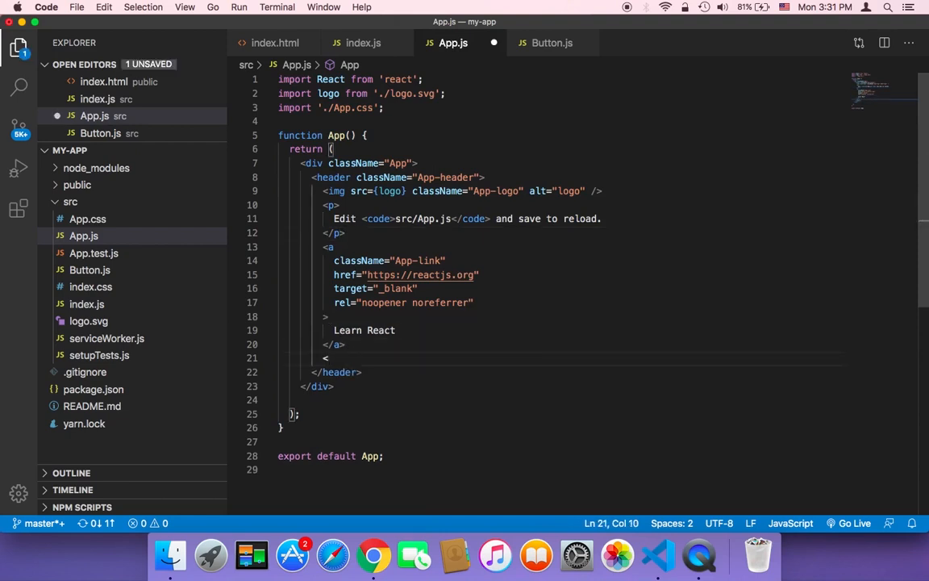
Add <Button/> after the Learn React link and import Button from './Button' in App.js, then save.
{"action": "type", "text": "Butt"}
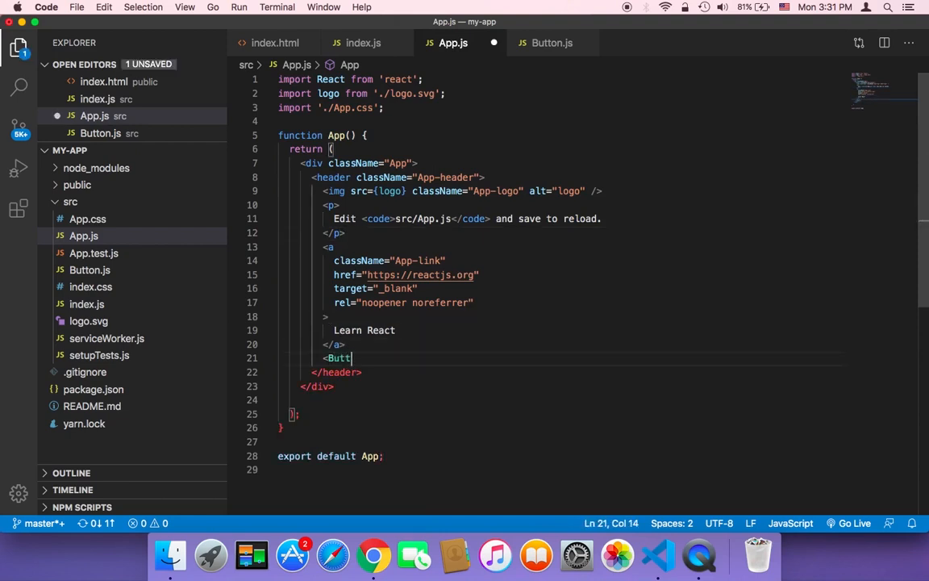
{"action": "type", "text": "on/>"}
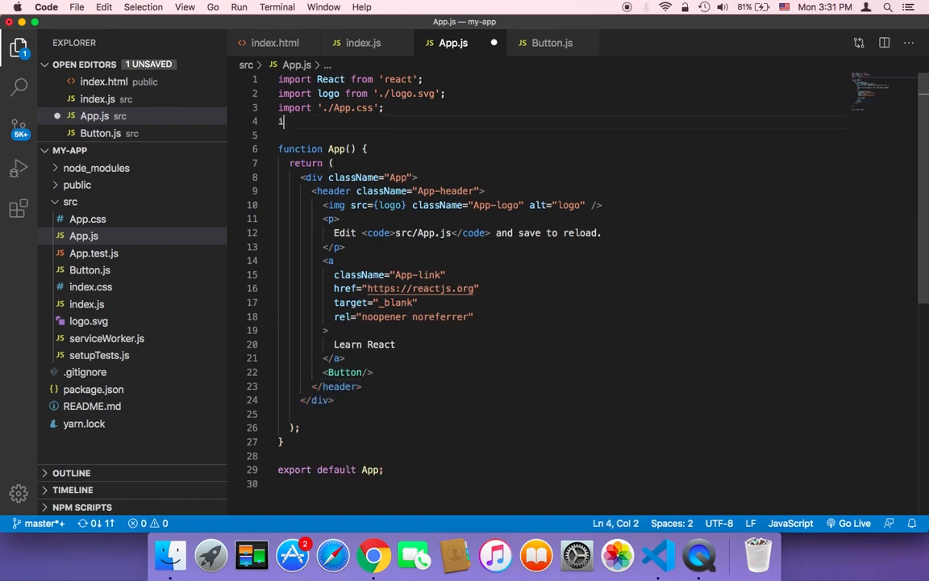
{"action": "type", "text": "import B"}
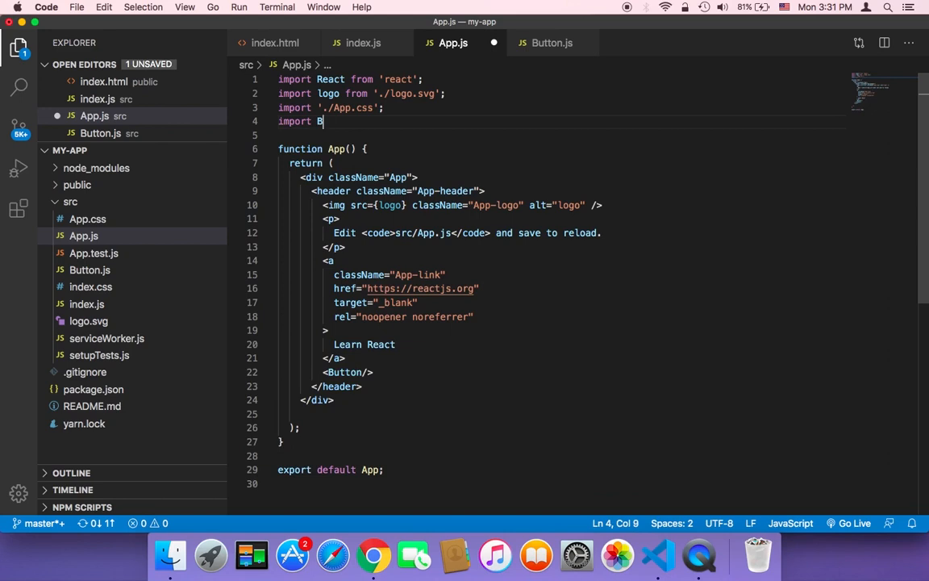
{"action": "type", "text": "utton from '."}
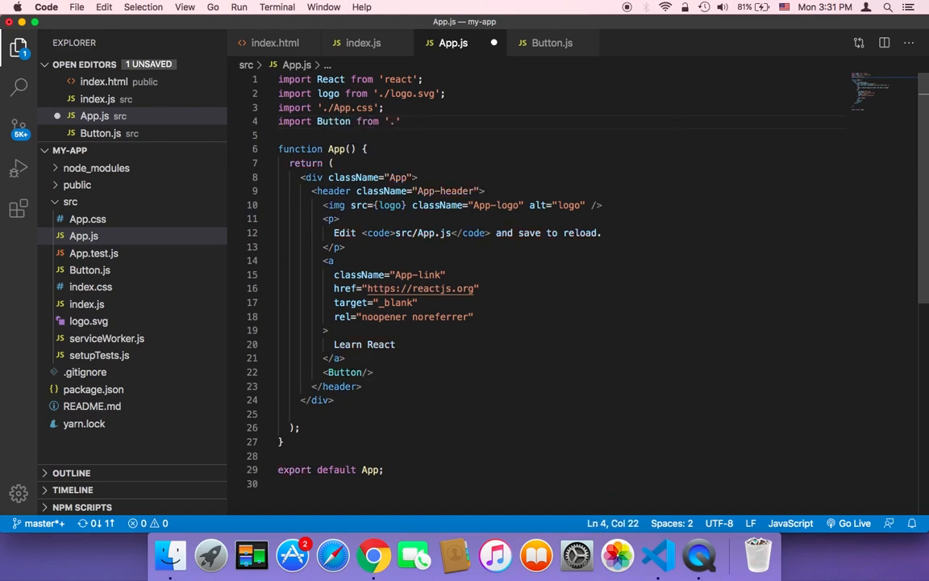
{"action": "type", "text": "/Button"}
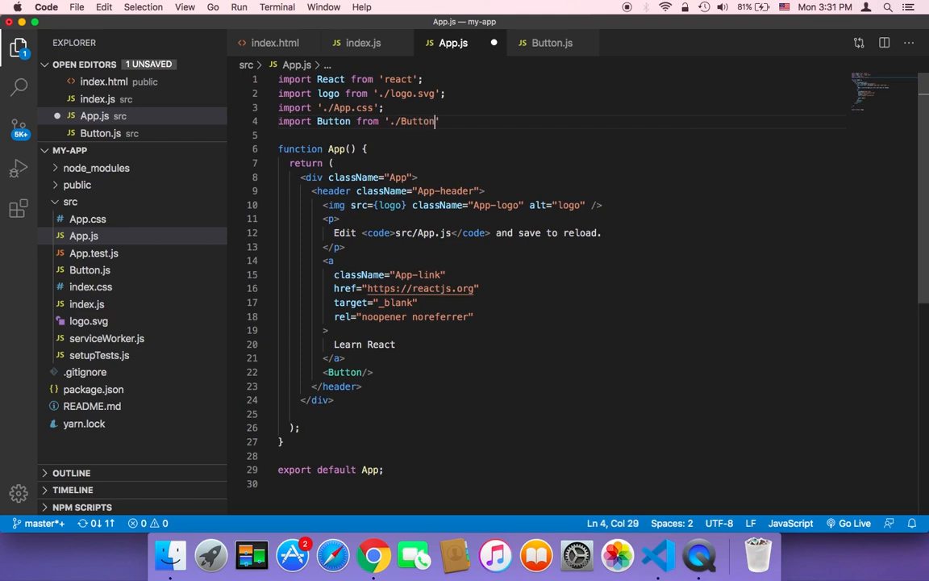
{"action": "type", "text": "';"}
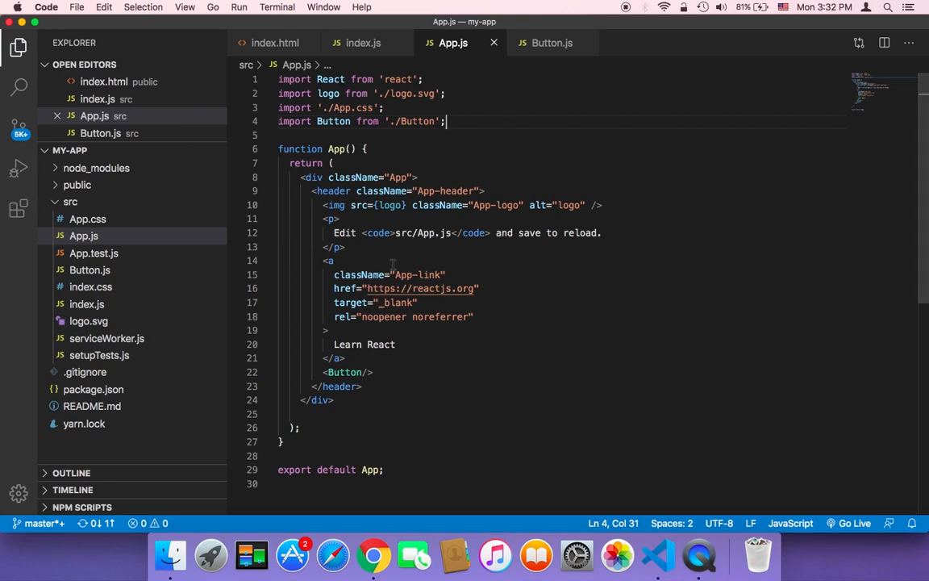
{"action": "left_click", "coordinate": [373, 555]}
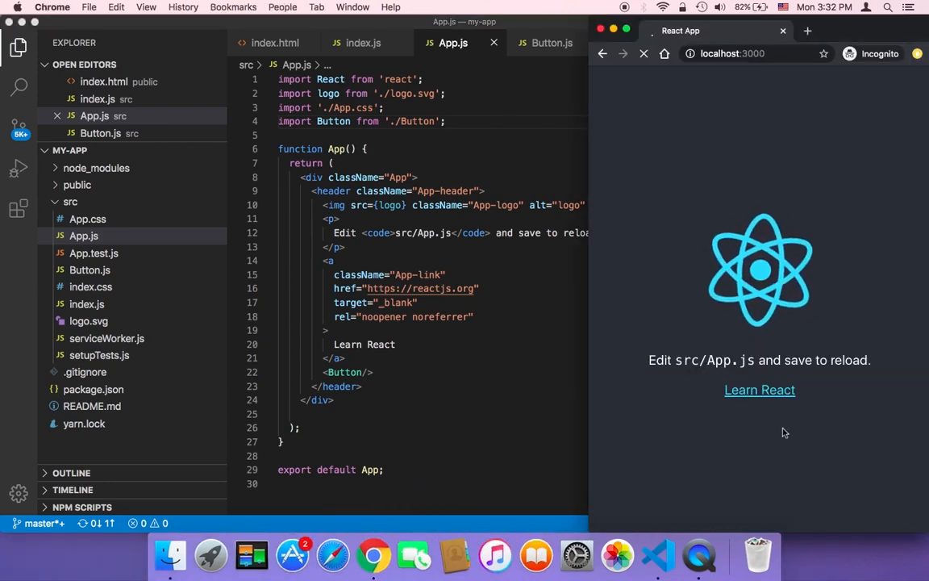
Reload localhost:3000 to see Custom Button beneath the Learn React link.
{"action": "left_click", "coordinate": [644, 54]}
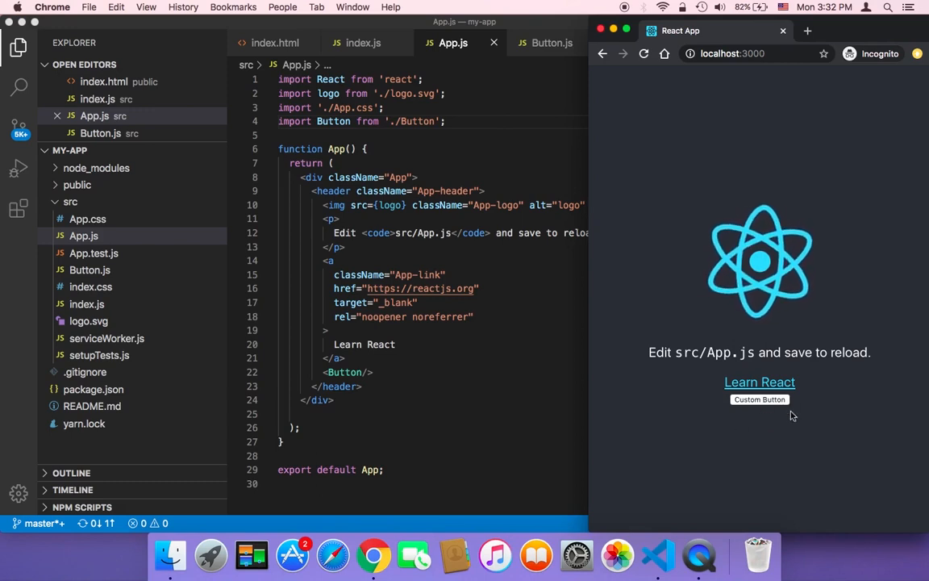
{"action": "mouse_move", "coordinate": [761, 409]}
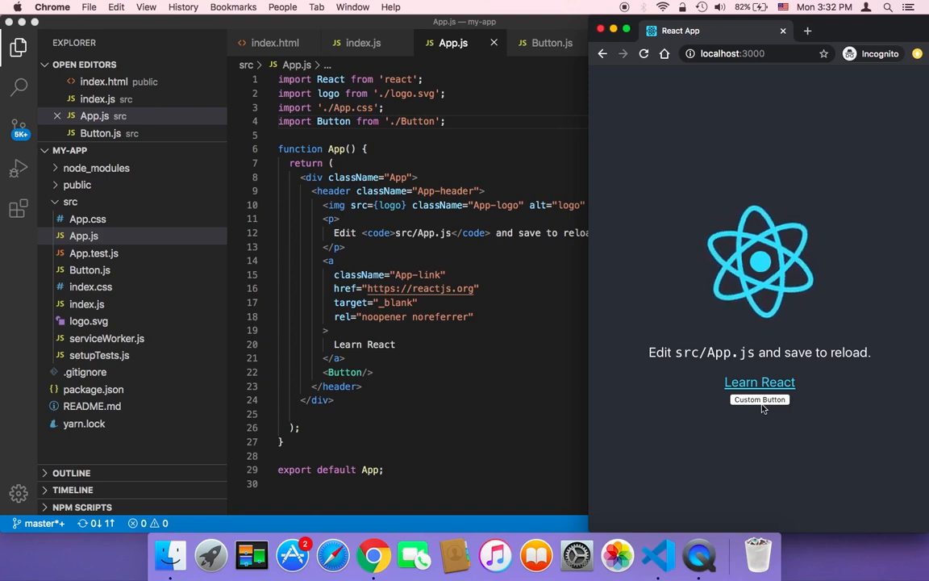
{"action": "mouse_move", "coordinate": [381, 337]}
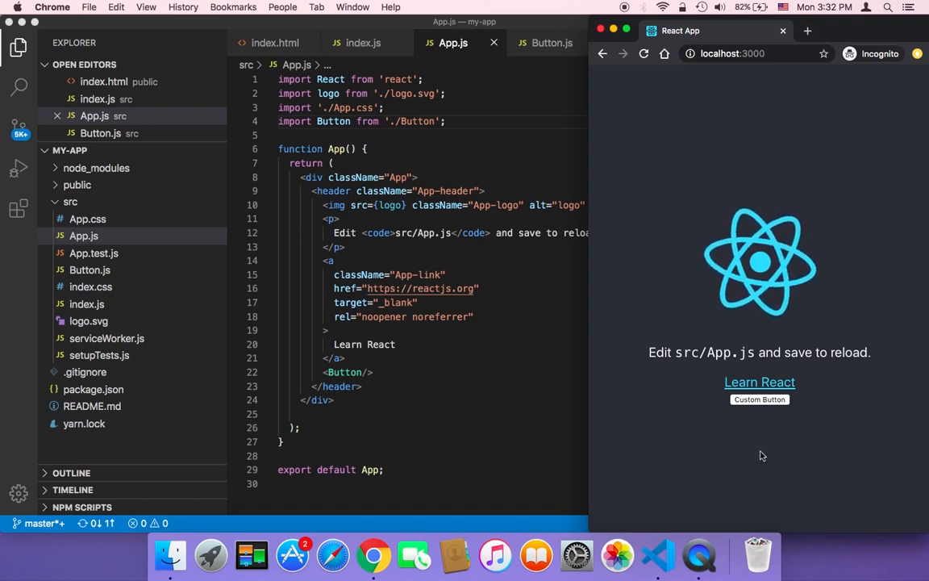
{"action": "mouse_move", "coordinate": [763, 455]}
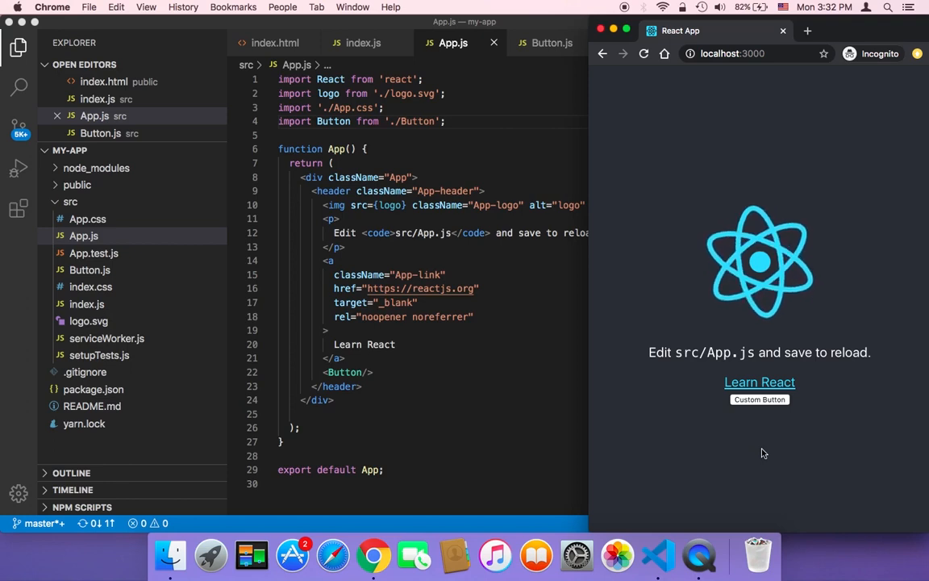
{"action": "mouse_move", "coordinate": [771, 436]}
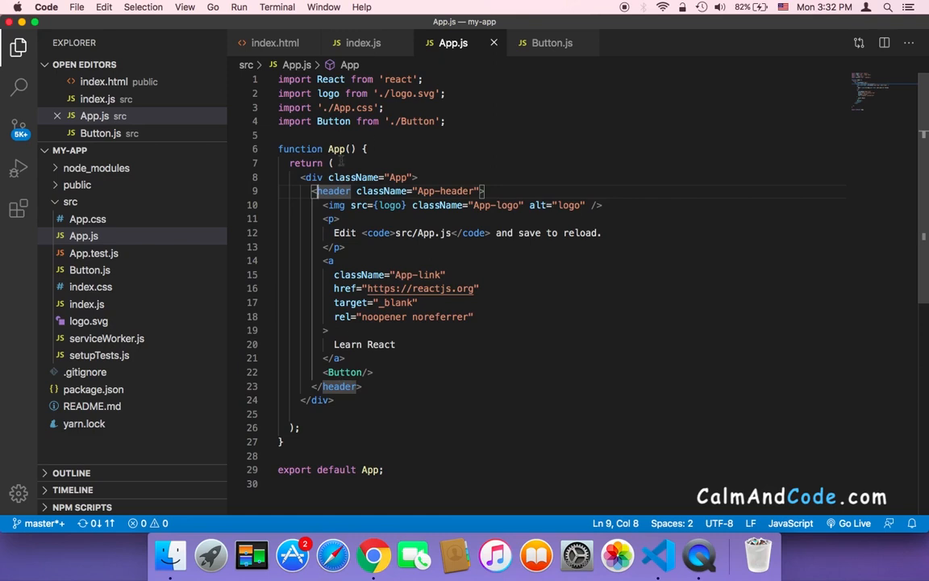
{"action": "left_click", "coordinate": [335, 148]}
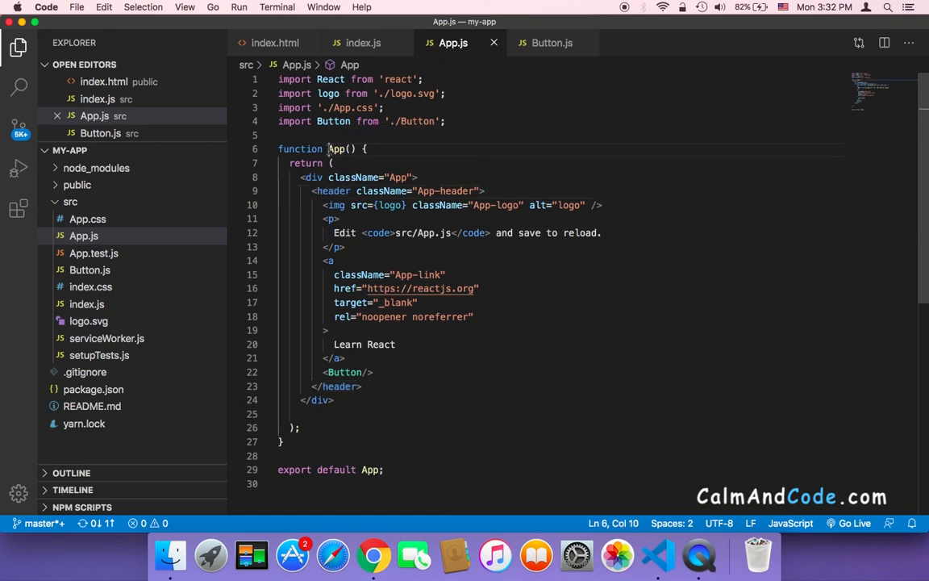
{"action": "double_click", "coordinate": [337, 148]}
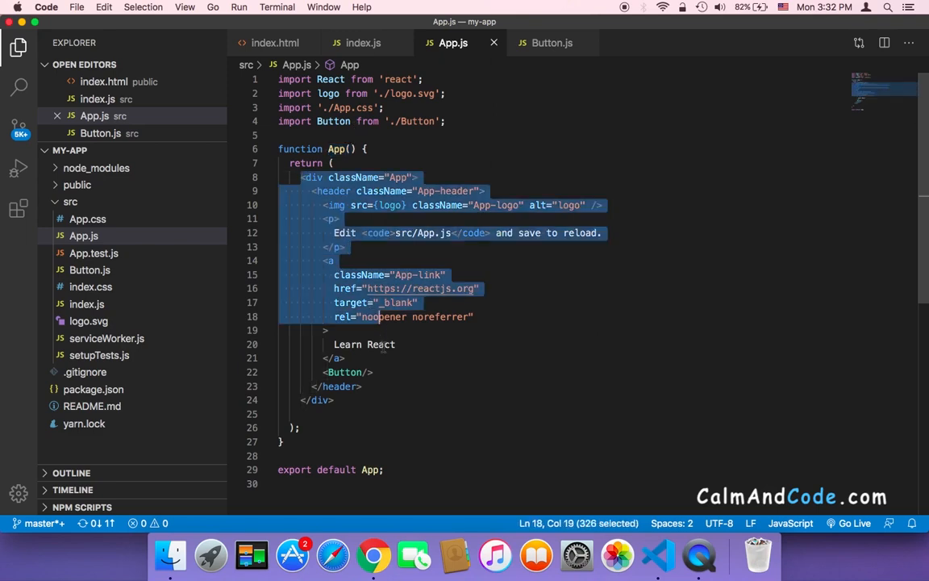
{"action": "left_click", "coordinate": [332, 400]}
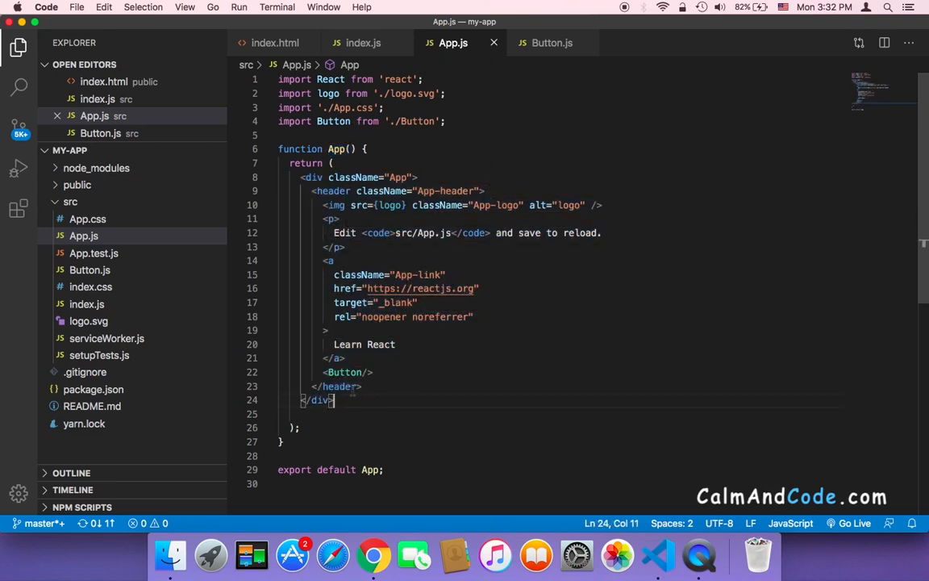